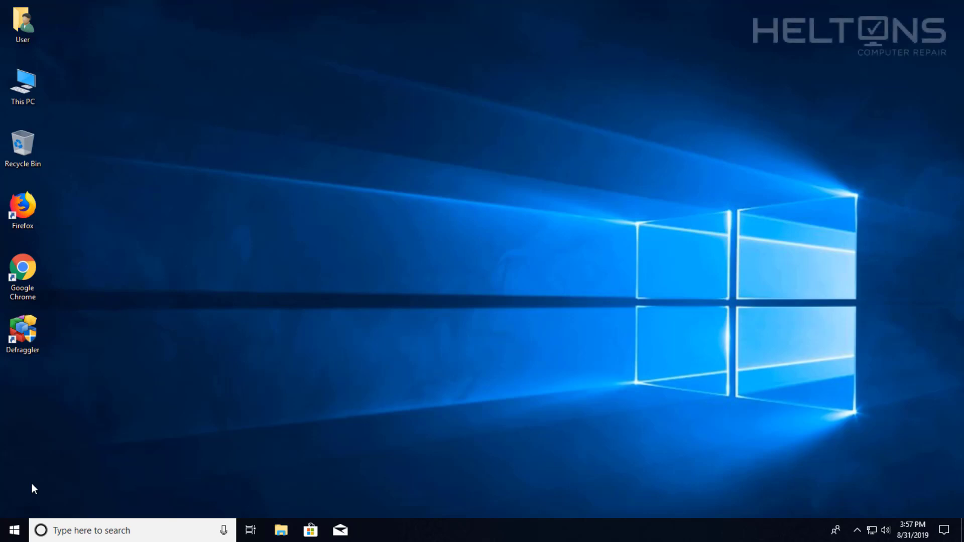
mouse_move(328, 406)
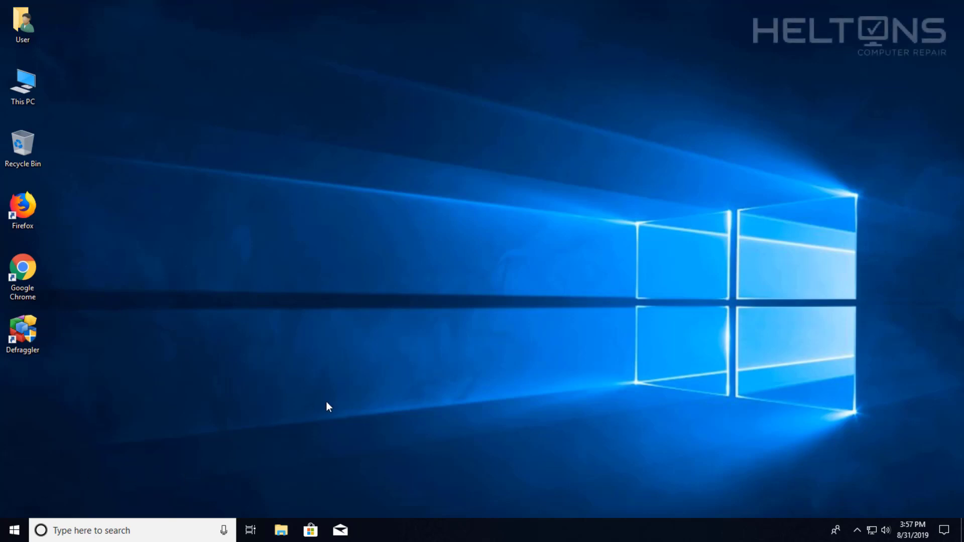
mouse_move(401, 280)
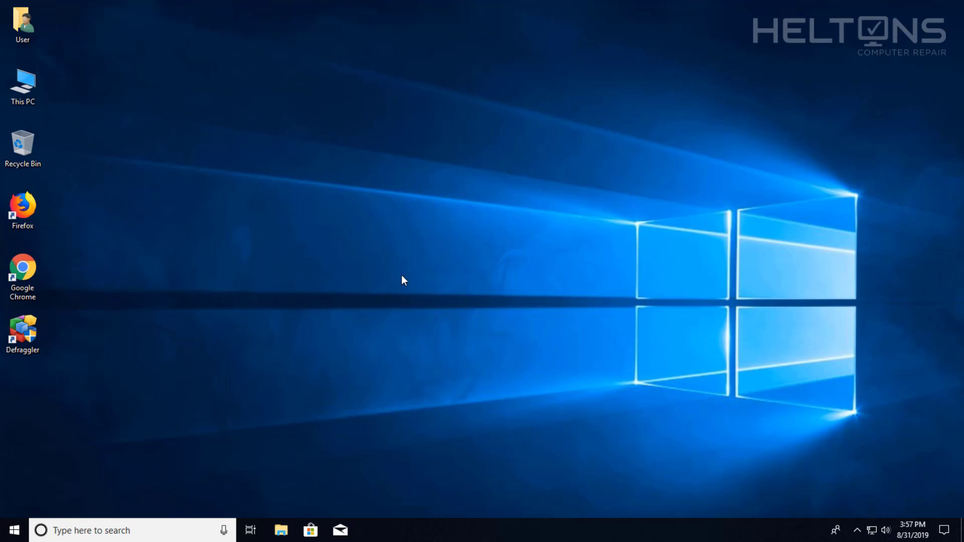
mouse_move(480, 259)
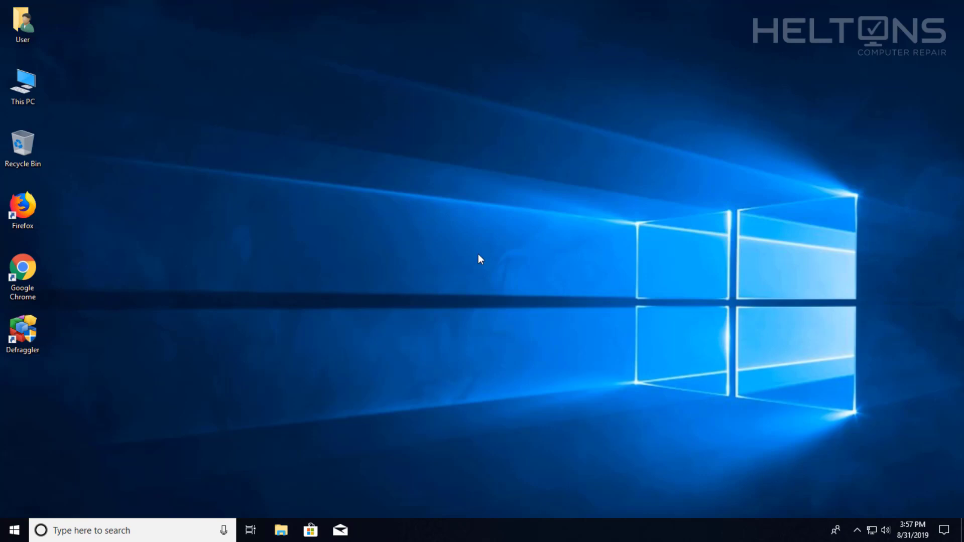
mouse_move(478, 258)
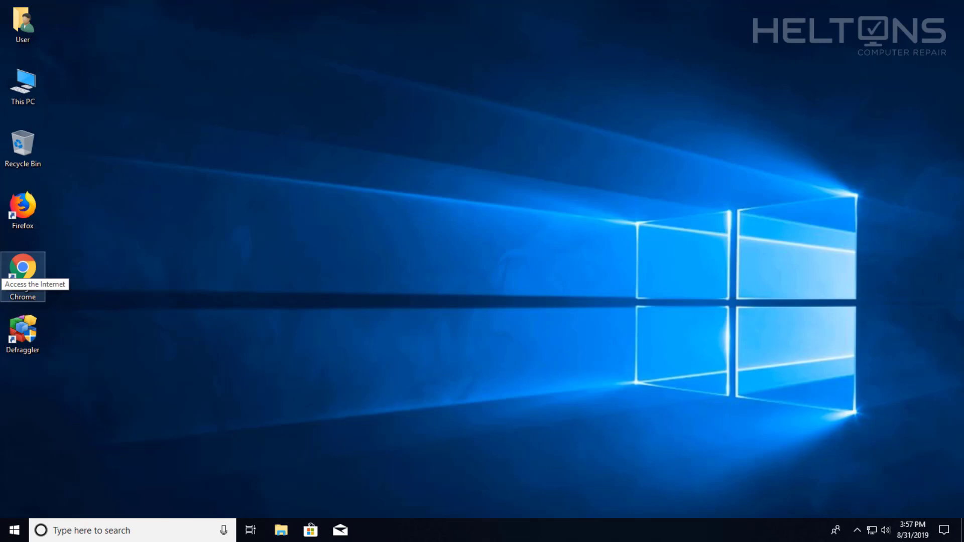
mouse_move(380, 350)
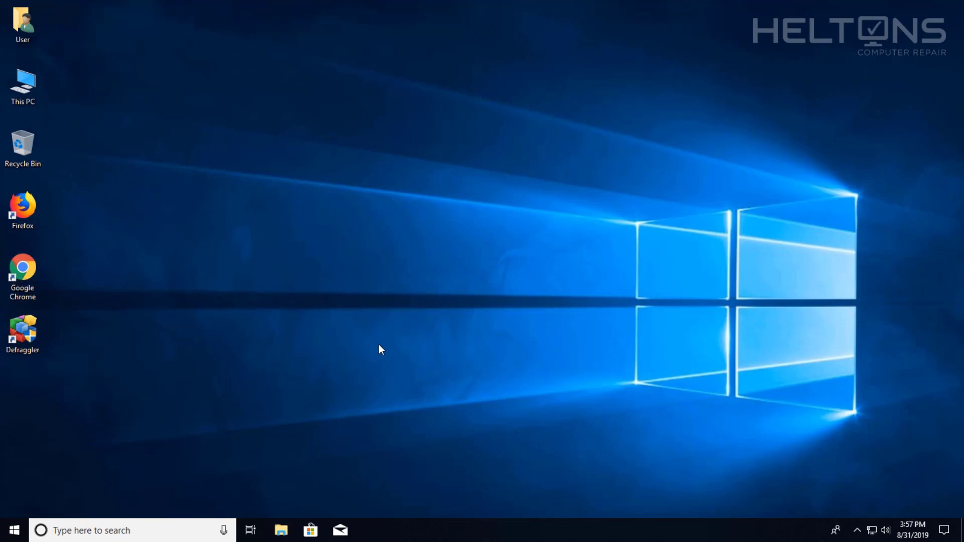
mouse_move(456, 297)
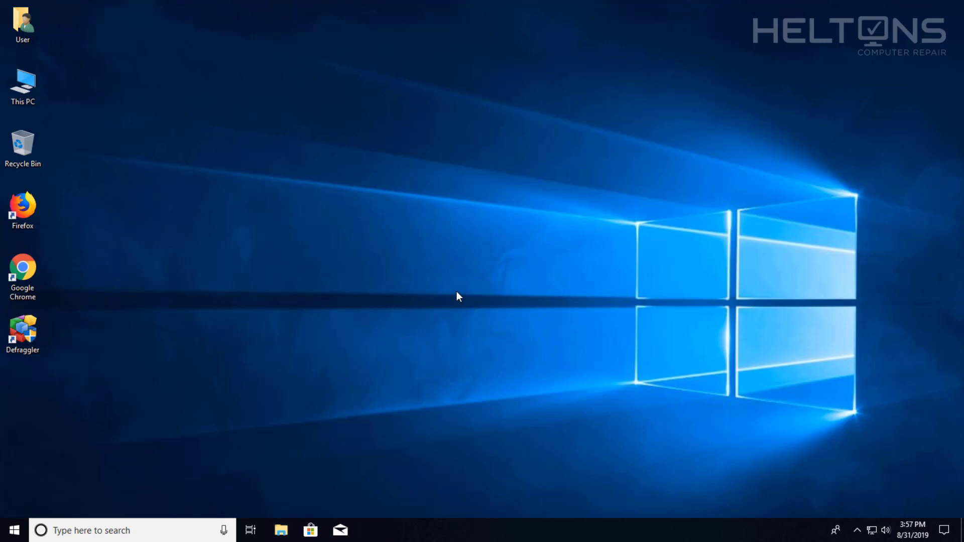
mouse_move(452, 294)
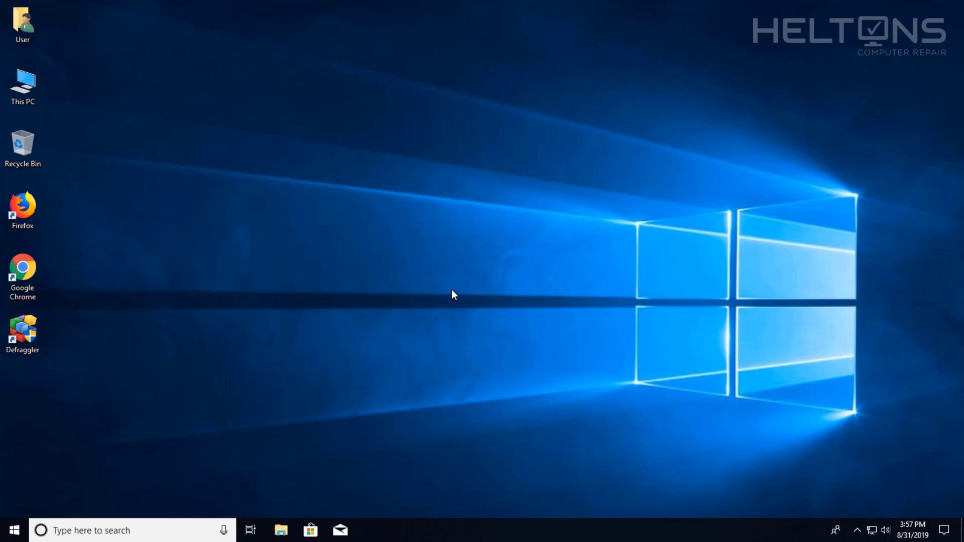
mouse_move(153, 365)
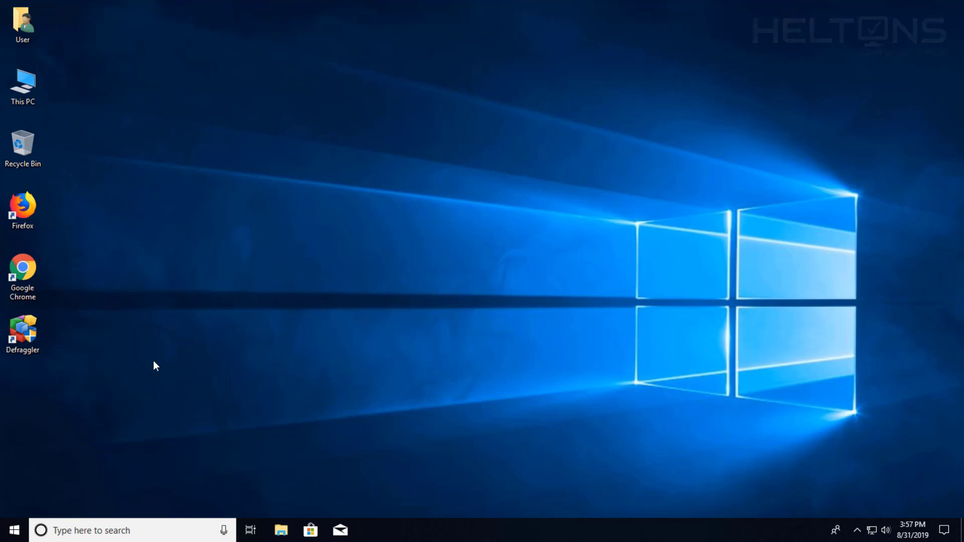
mouse_move(59, 353)
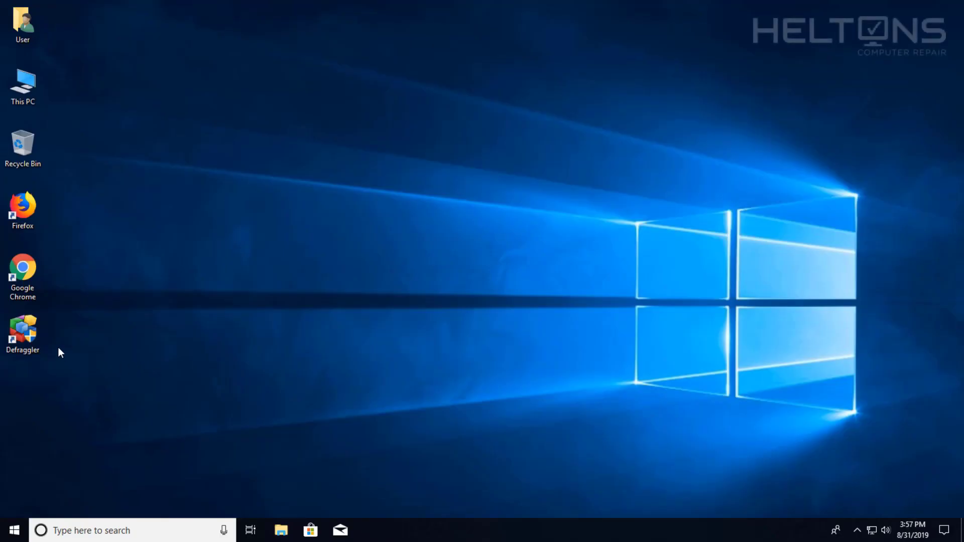
mouse_move(33, 332)
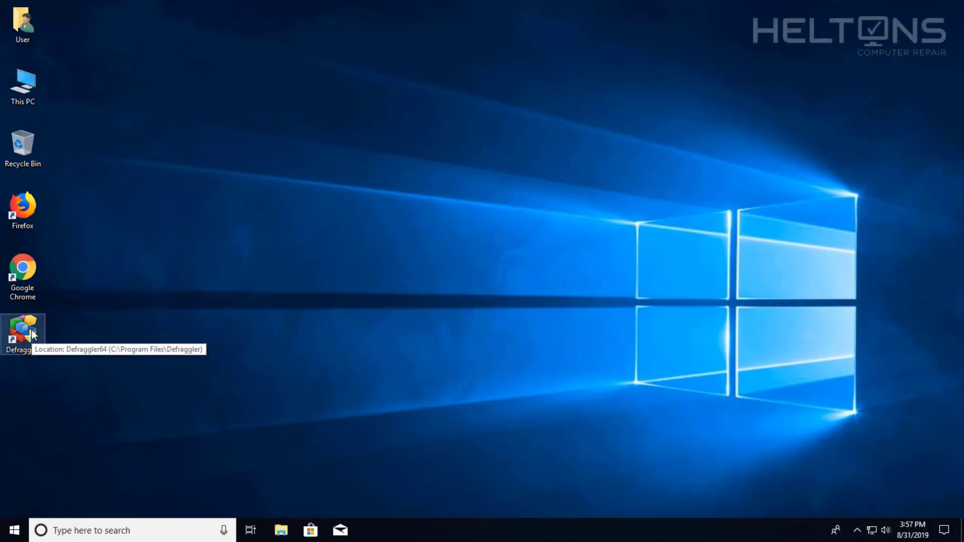
mouse_move(40, 328)
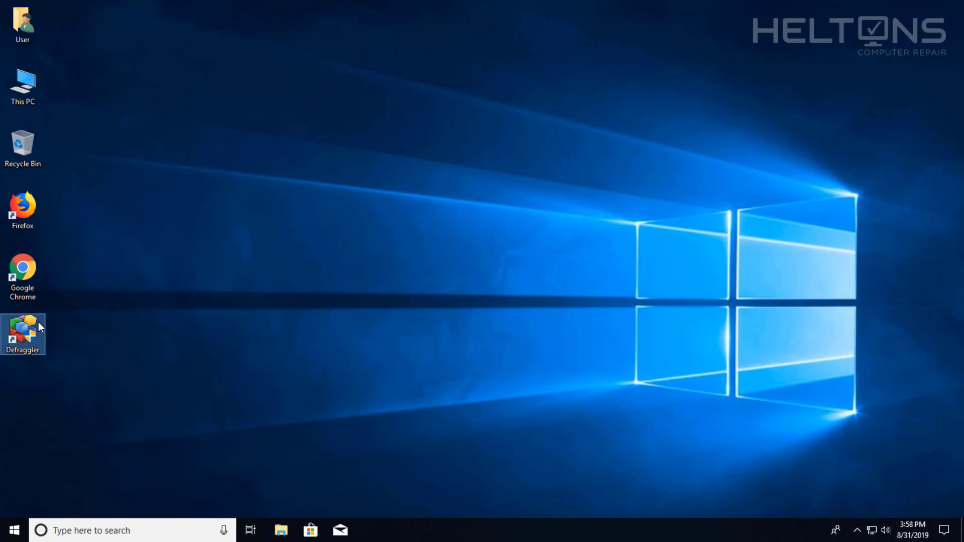
- Launch Defraggler from the desktop shortcut and approve the User Account Control prompt
double_click(22, 327)
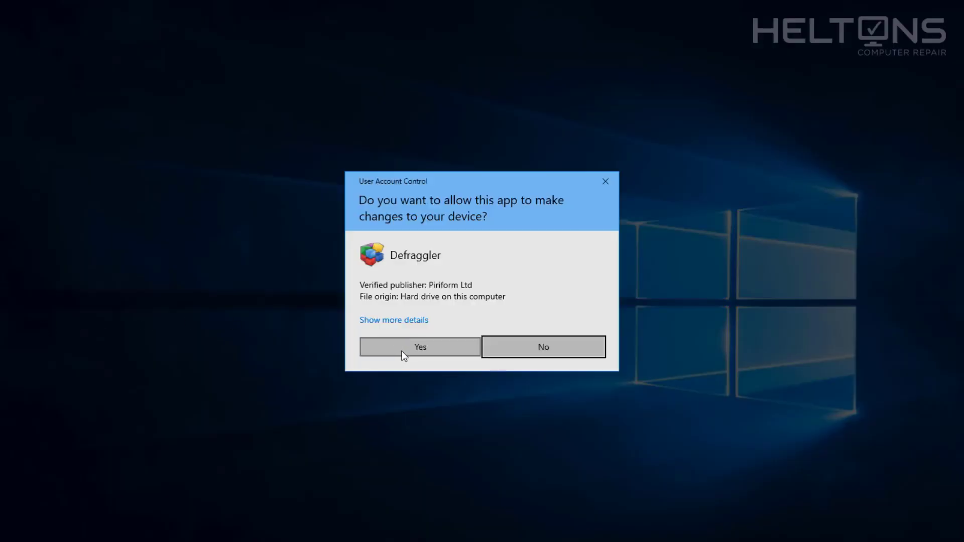
click(419, 347)
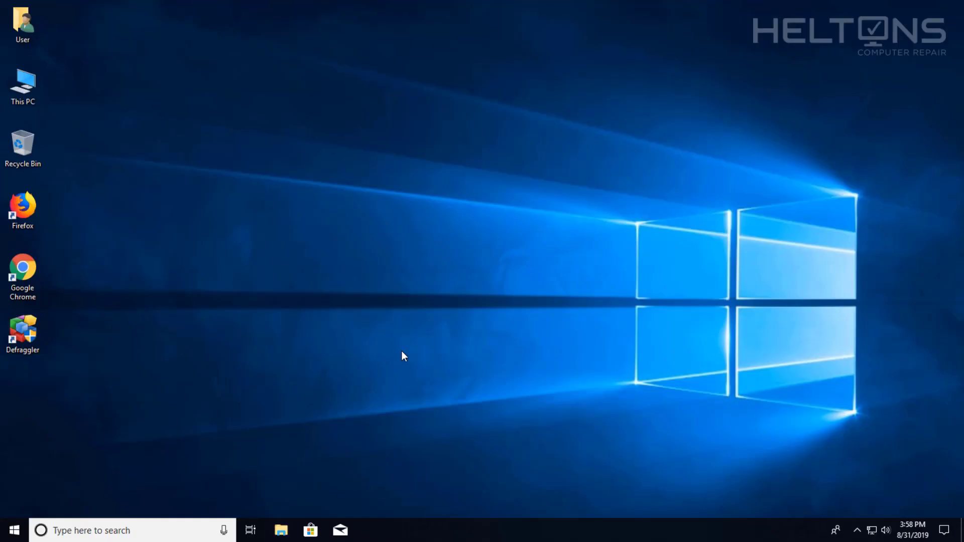
double_click(22, 327)
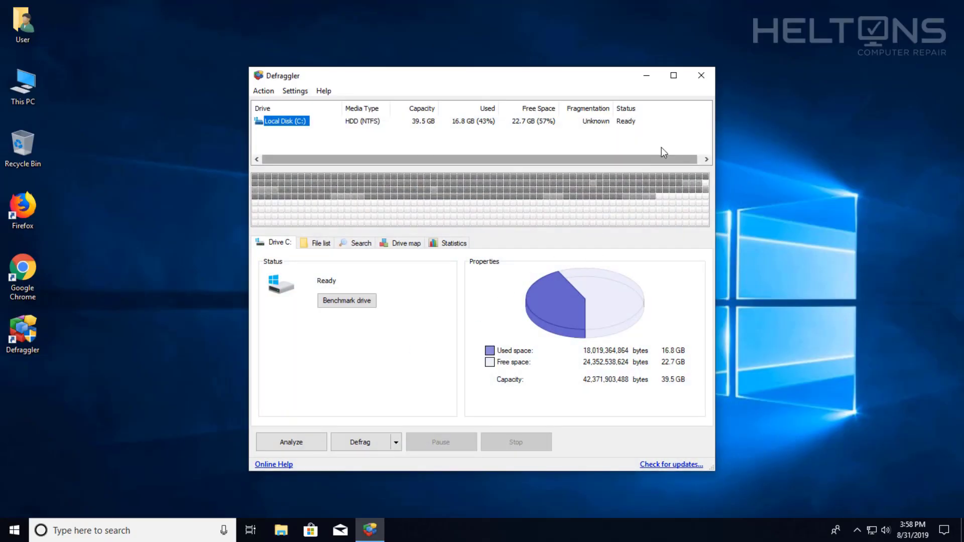
click(673, 76)
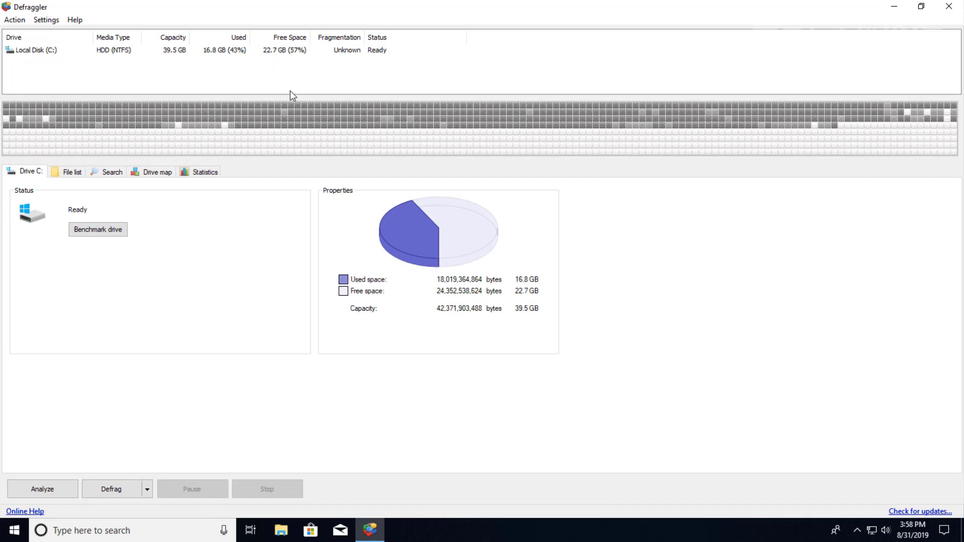
mouse_move(179, 55)
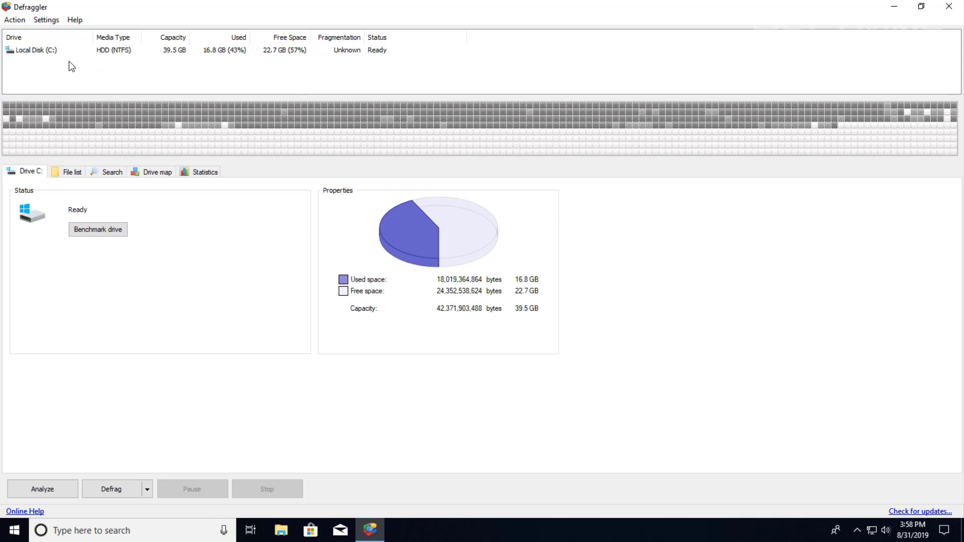
click(35, 48)
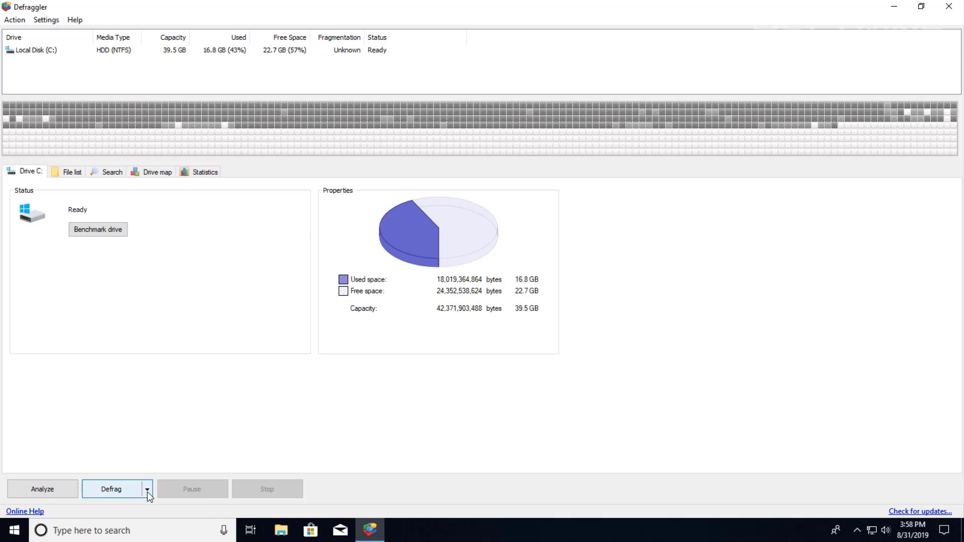
click(147, 489)
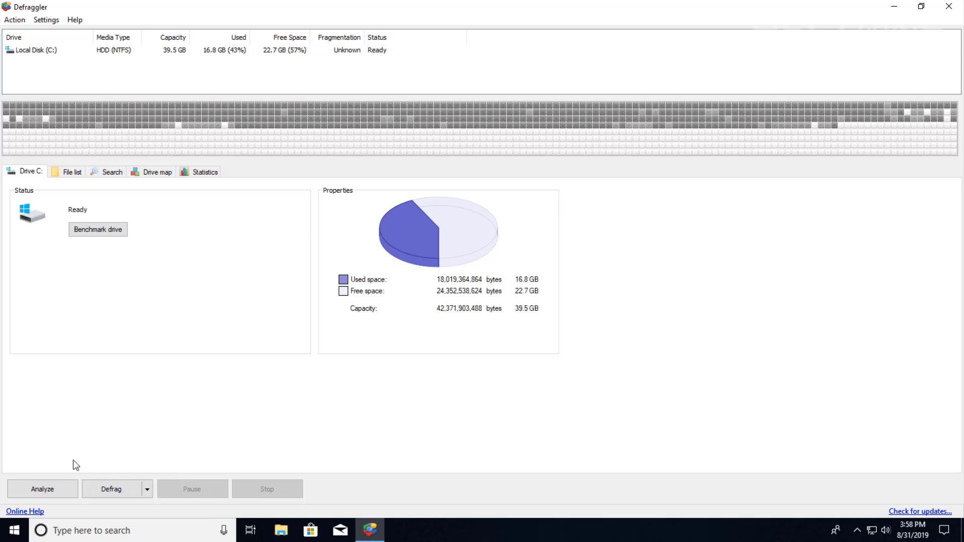
mouse_move(120, 437)
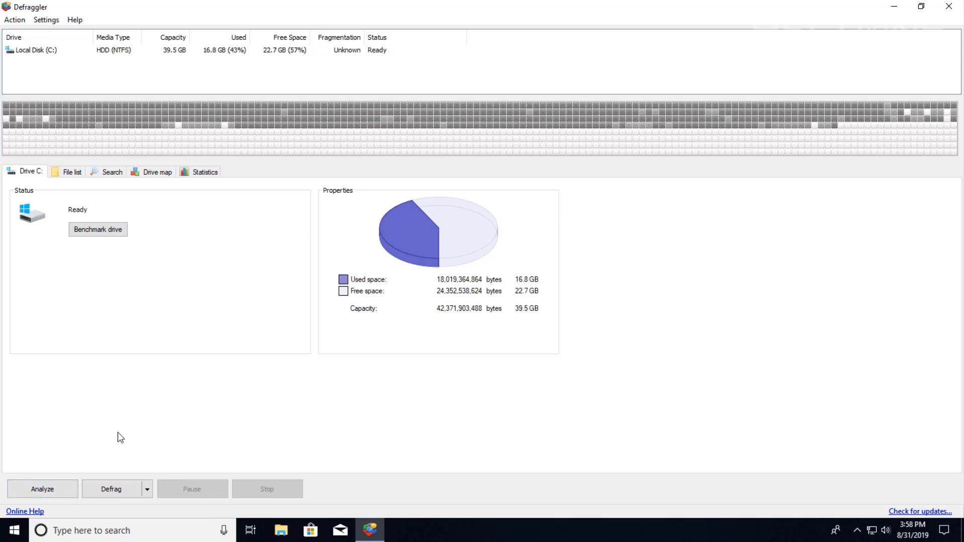
mouse_move(69, 462)
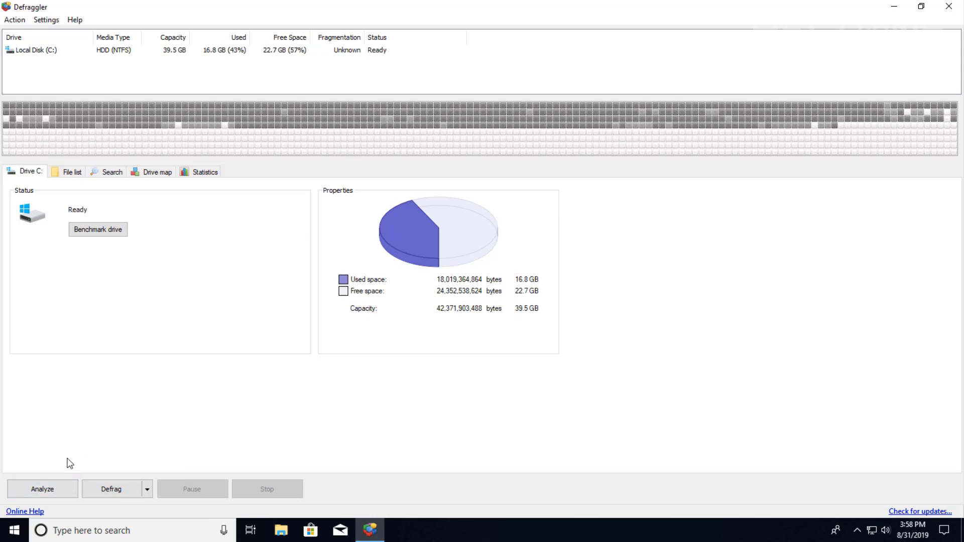
mouse_move(111, 151)
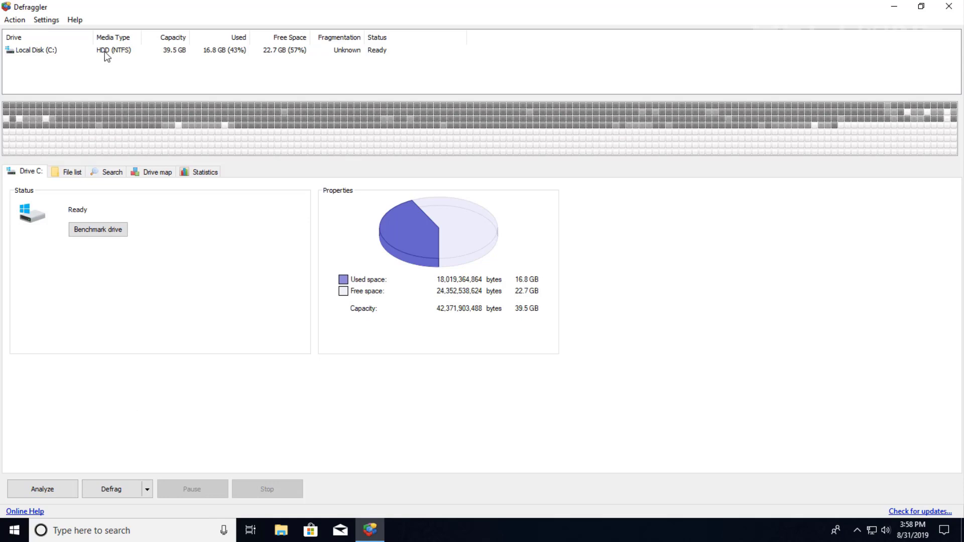
mouse_move(142, 129)
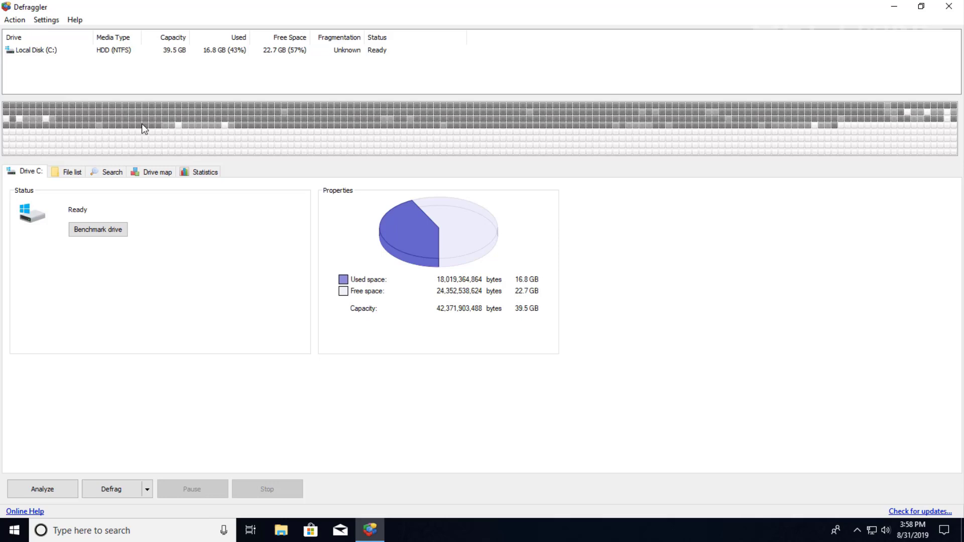
mouse_move(258, 135)
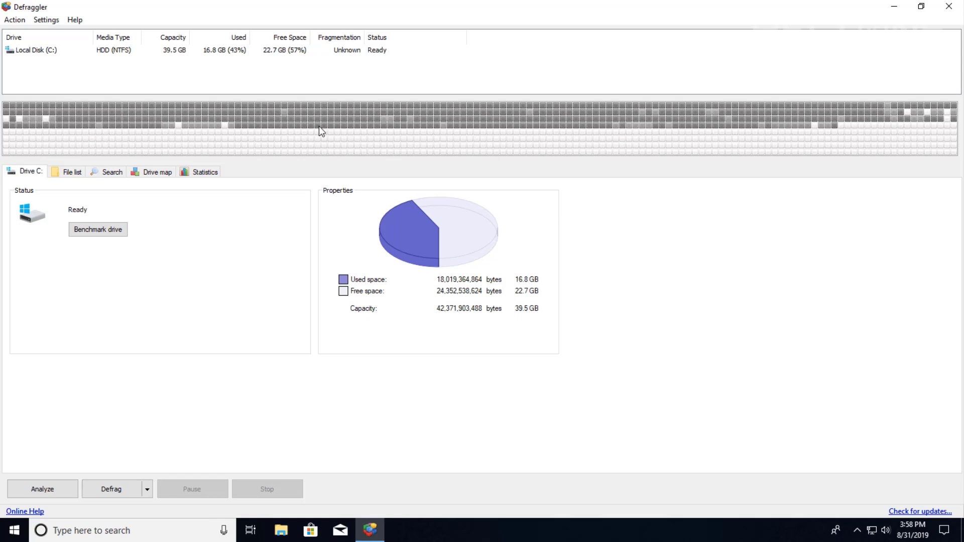
mouse_move(331, 131)
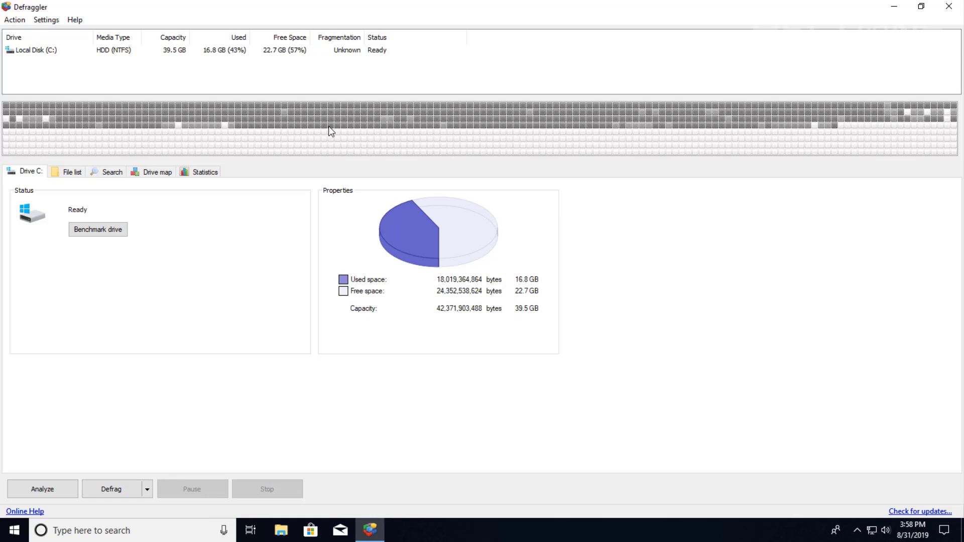
mouse_move(319, 160)
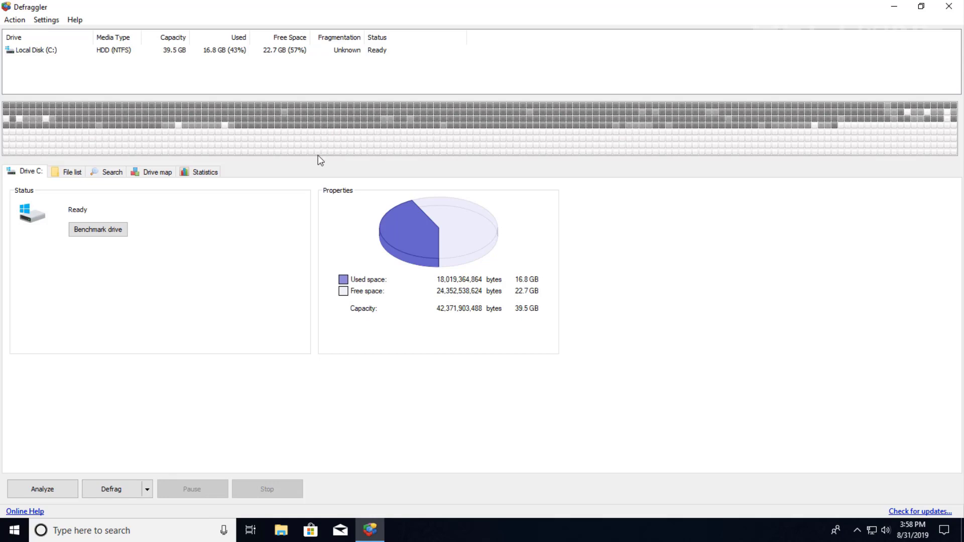
mouse_move(197, 241)
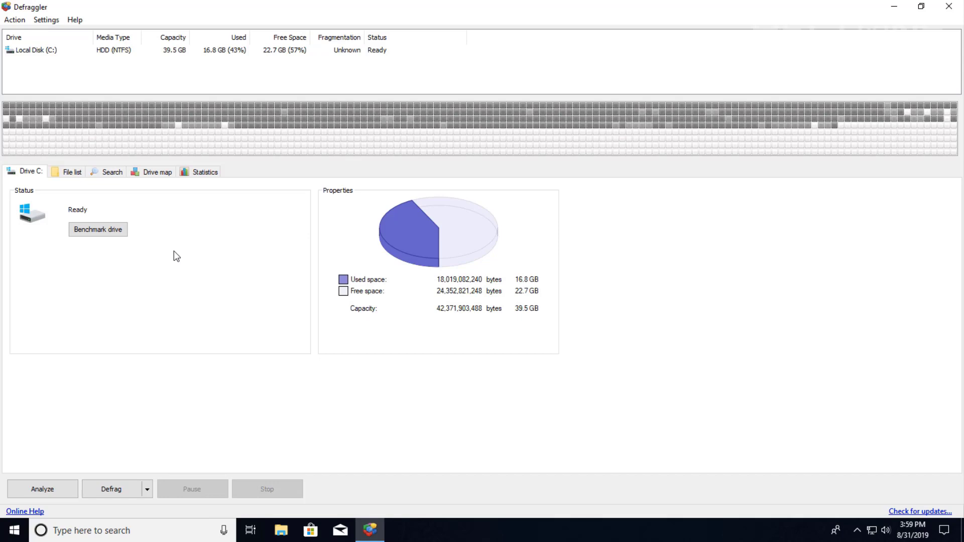
mouse_move(50, 470)
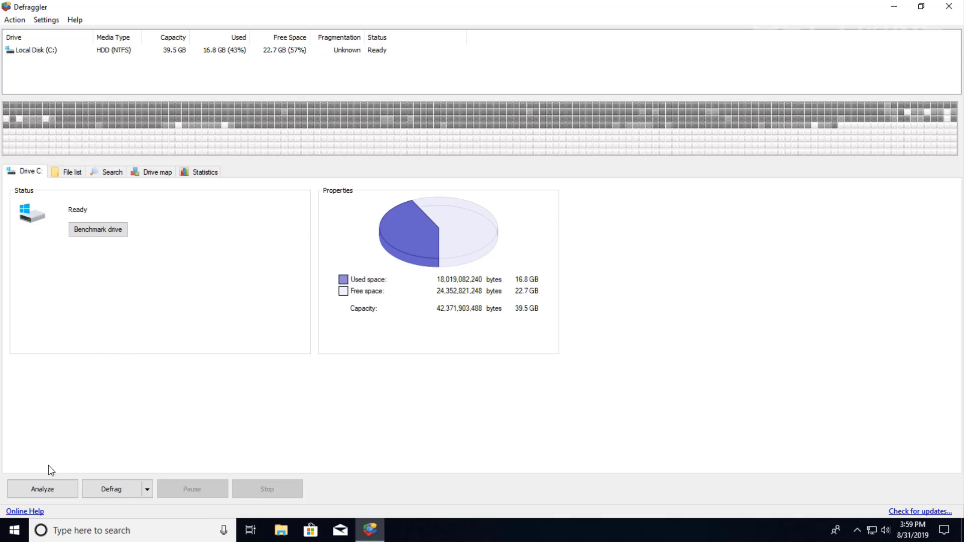
- Analyze drive C:, revealing 12% fragmentation with 979 fragmented files
click(42, 489)
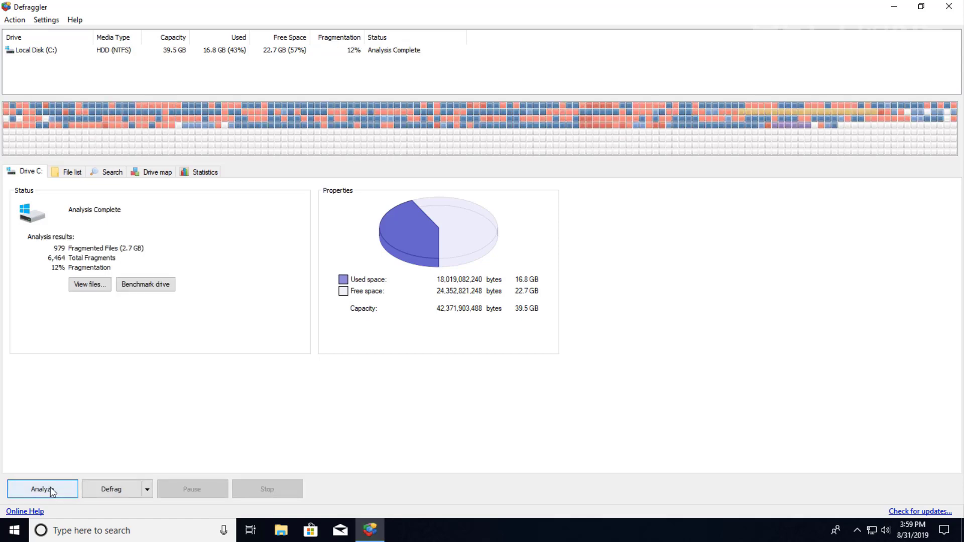
mouse_move(85, 199)
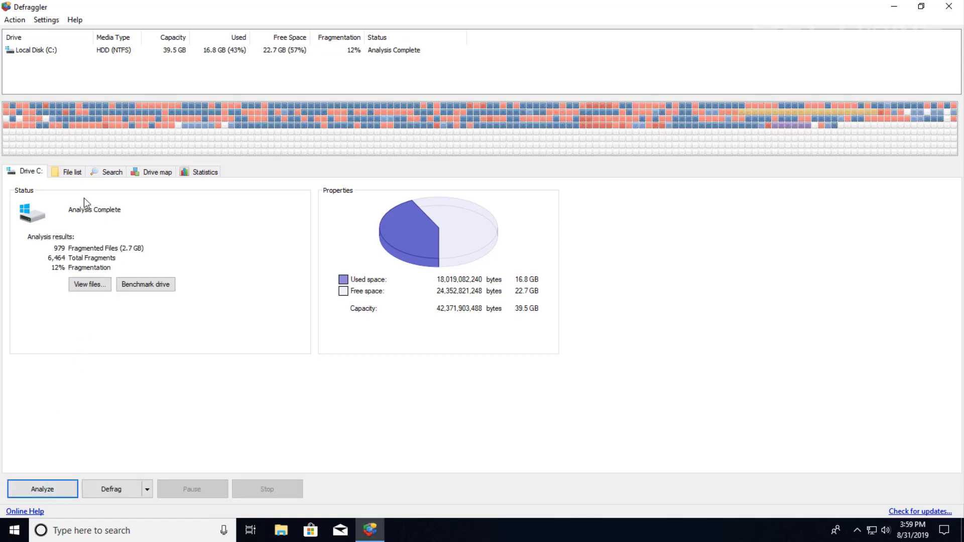
- Show the Drive map colour legend explaining fragmented, not fragmented, empty and reserved blocks
click(157, 172)
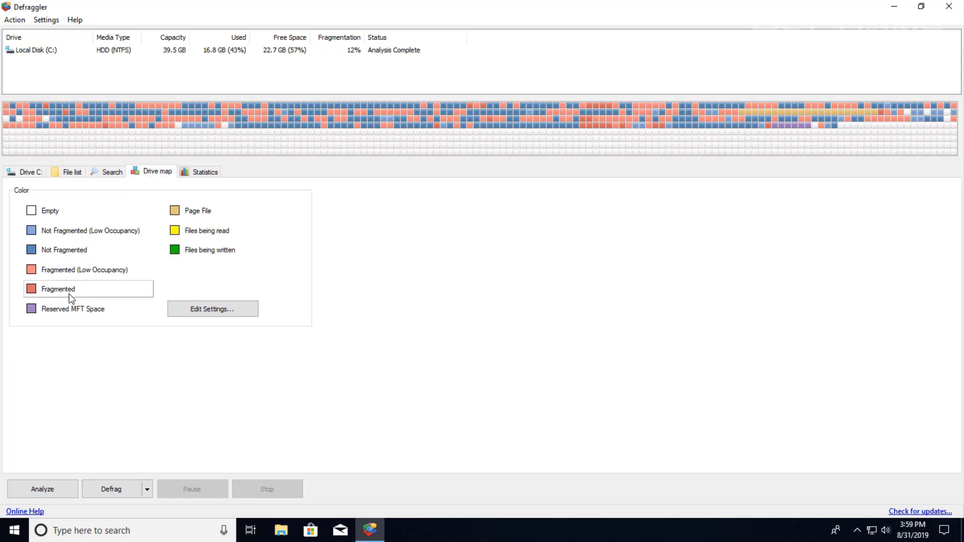
mouse_move(166, 172)
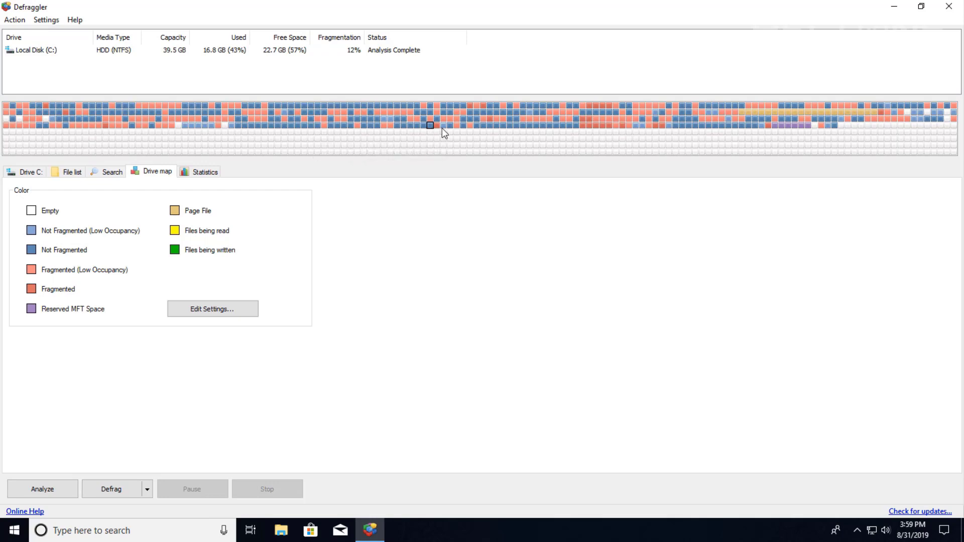
mouse_move(755, 114)
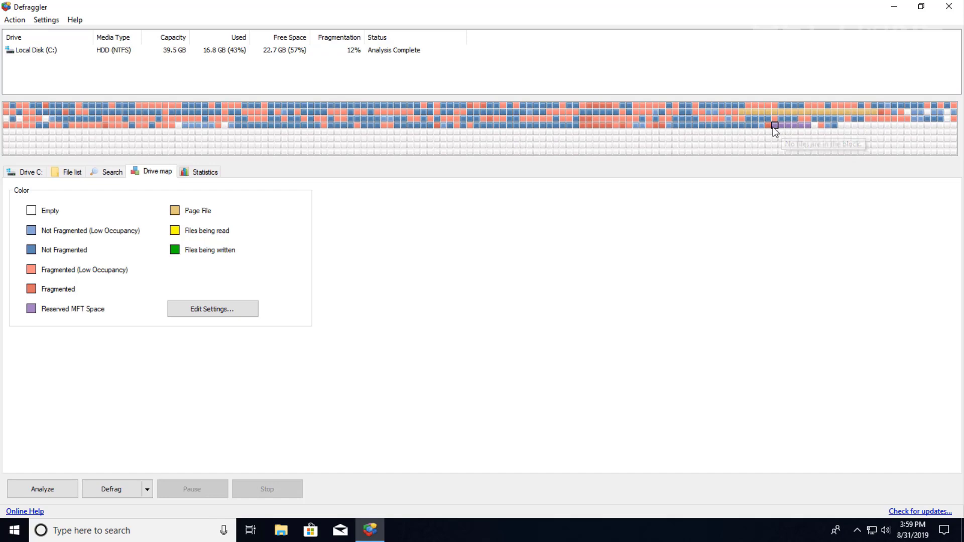
mouse_move(722, 138)
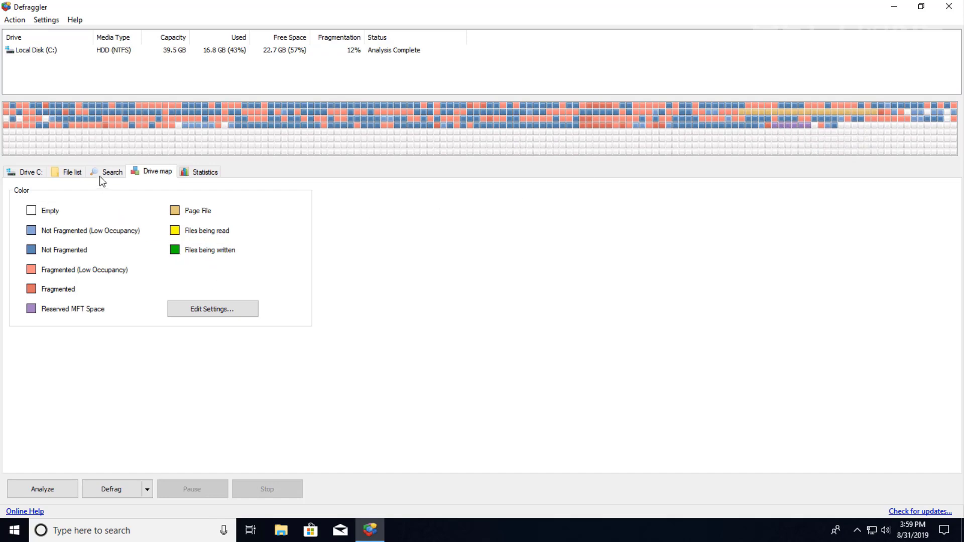
- Review the fragmented file list (MRT.exe most fragmented), then return to drive C:'s 12% summary
click(70, 172)
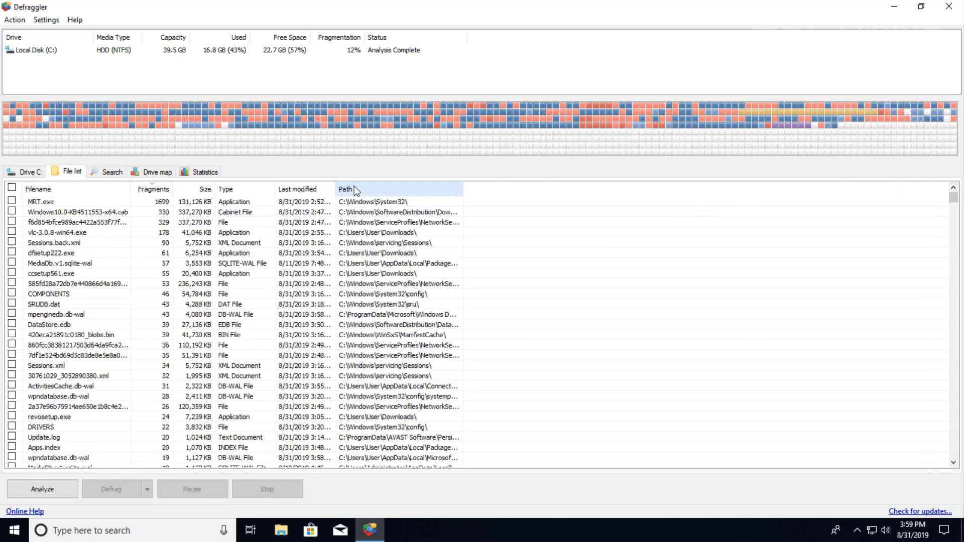
click(25, 173)
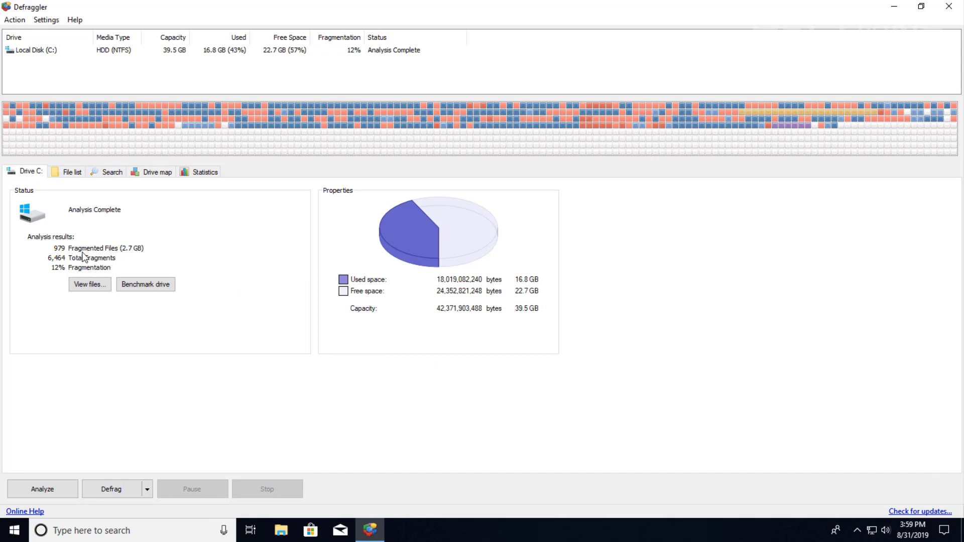
mouse_move(84, 257)
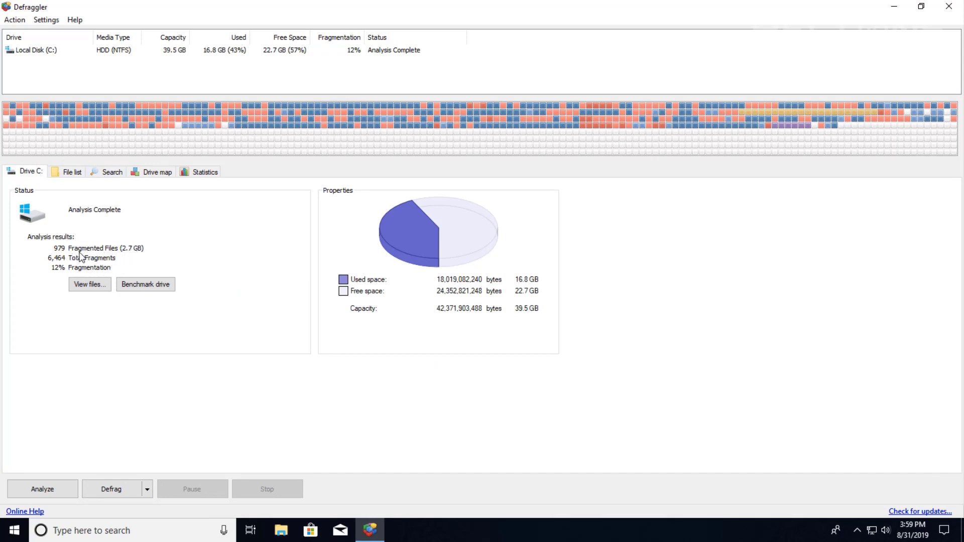
mouse_move(59, 261)
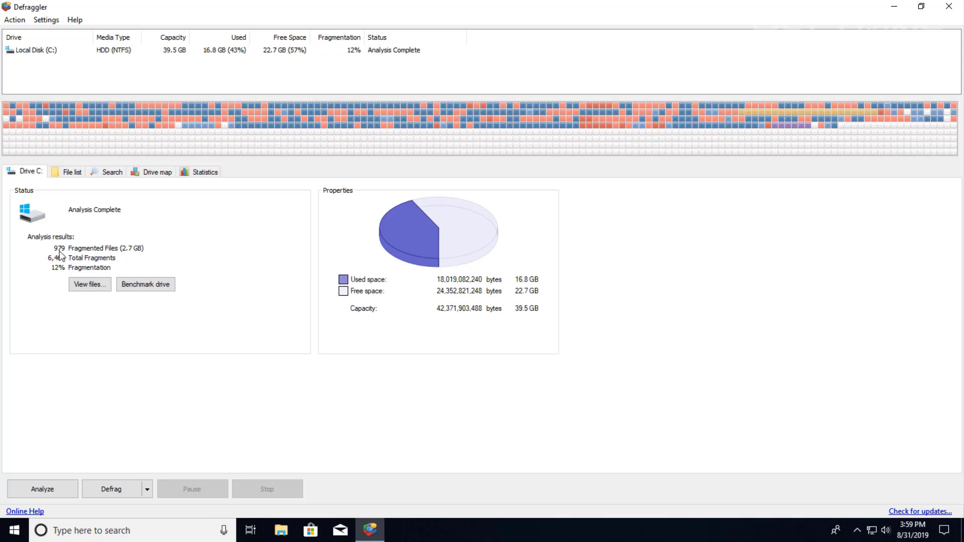
mouse_move(143, 446)
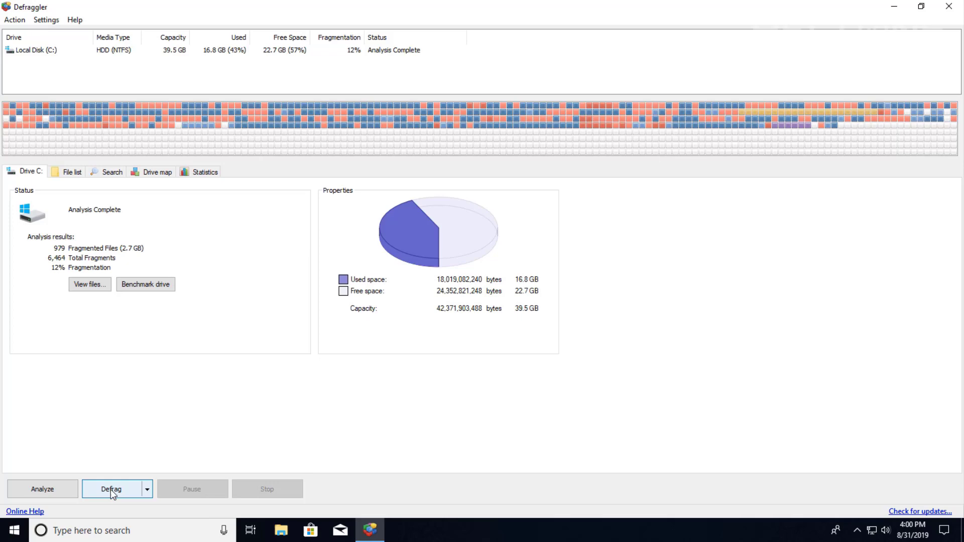
- Run a full Defrag of drive C: from the defrag modes, then relaunch Defraggler with UAC approval
click(144, 490)
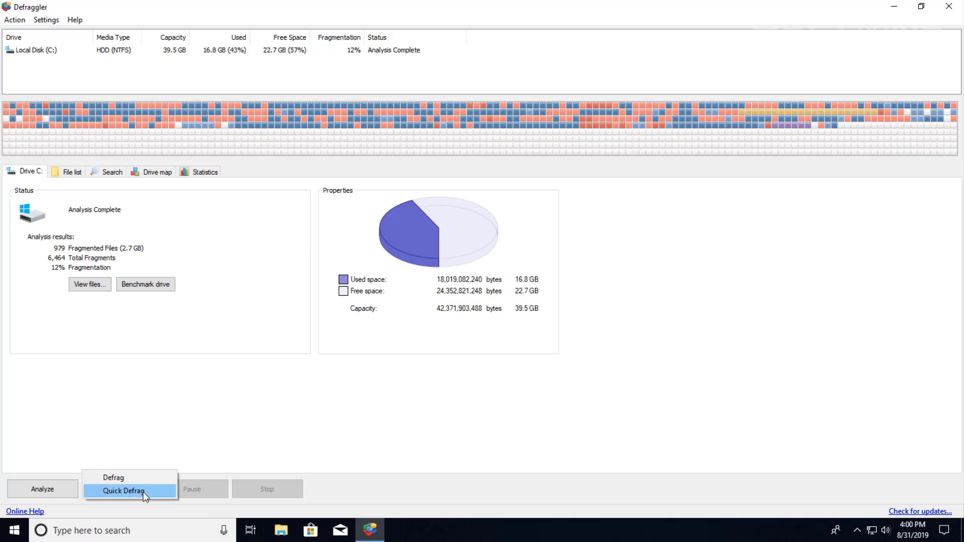
mouse_move(139, 497)
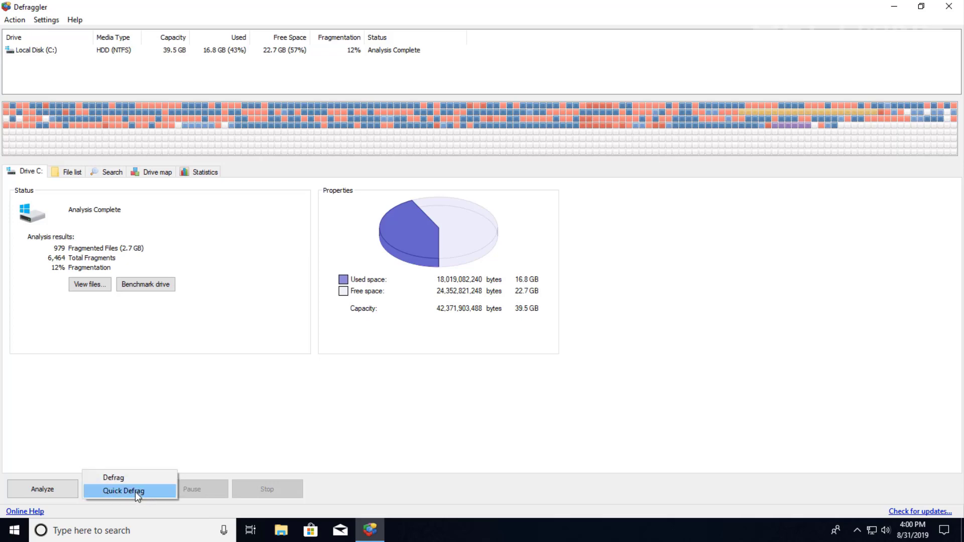
mouse_move(105, 494)
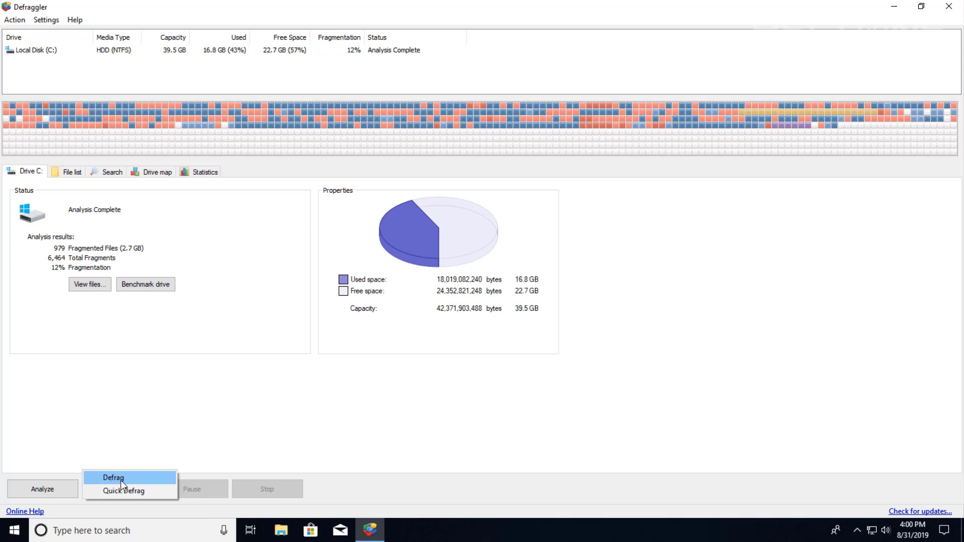
click(114, 478)
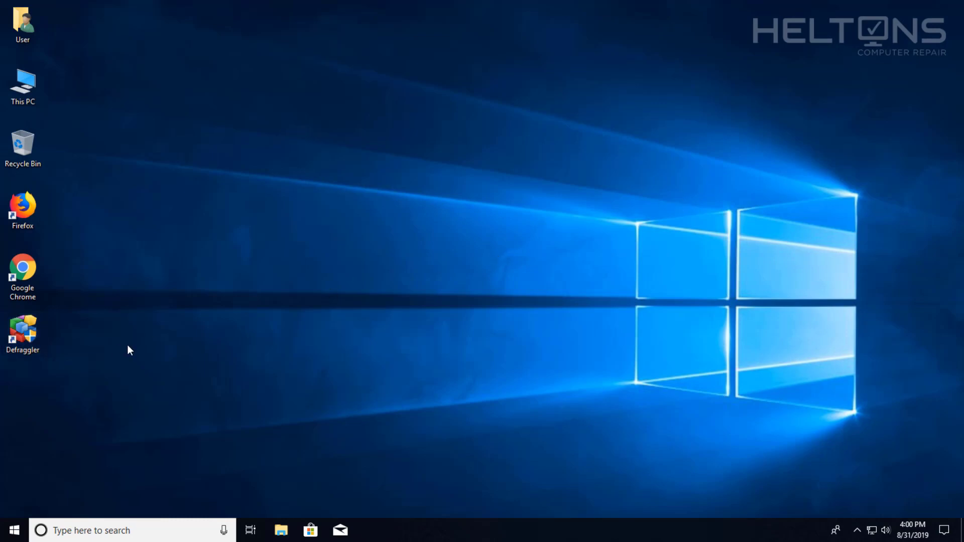
double_click(22, 325)
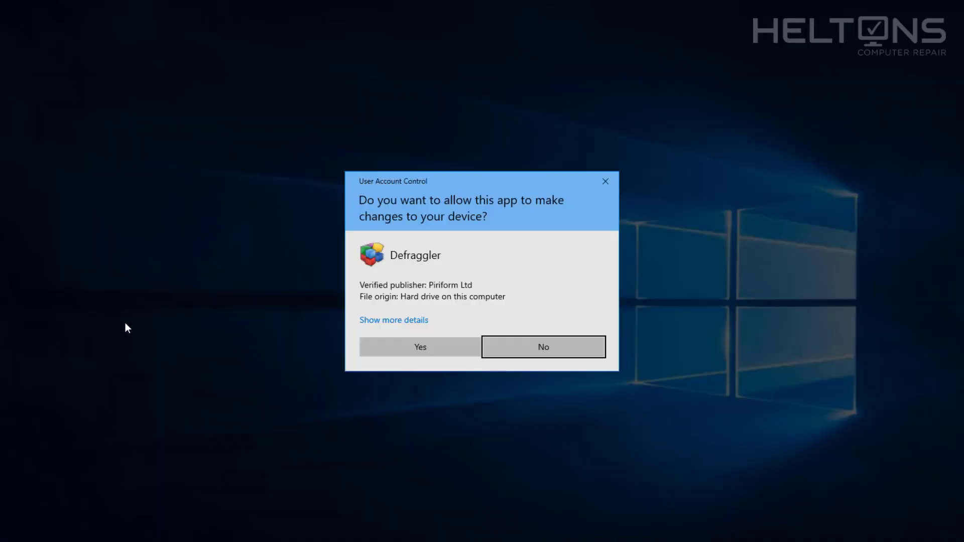
click(420, 347)
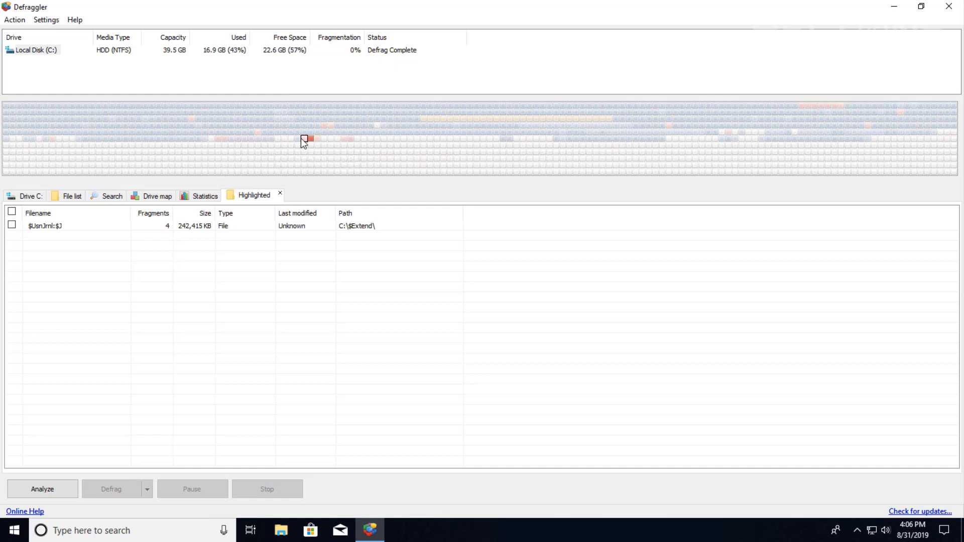
- List another drive map block's files, then return to drive C:'s Defrag Complete 0% summary
click(244, 152)
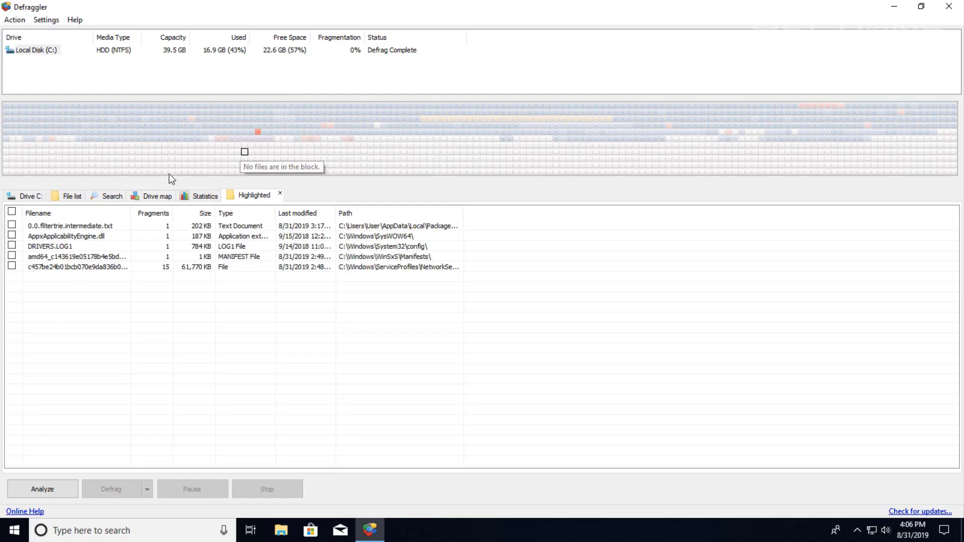
click(29, 196)
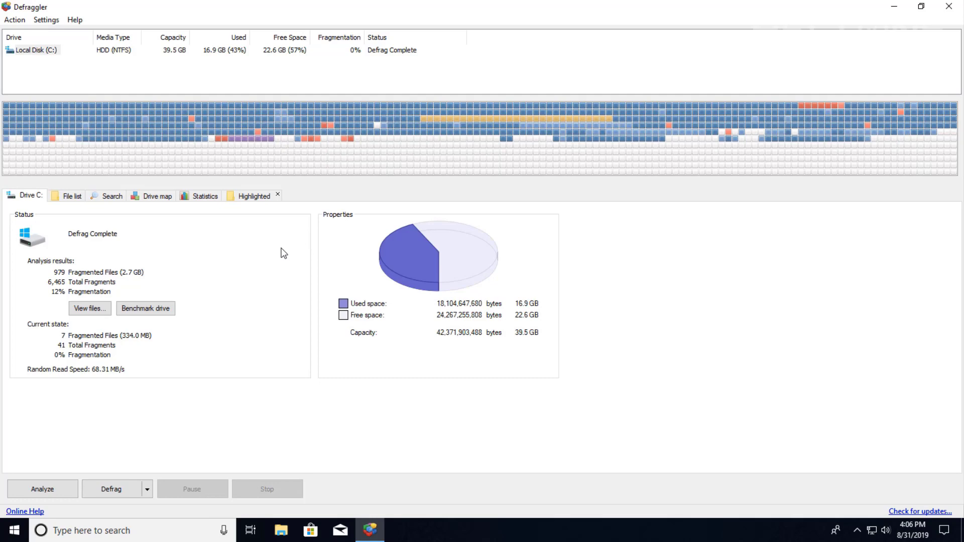
mouse_move(251, 182)
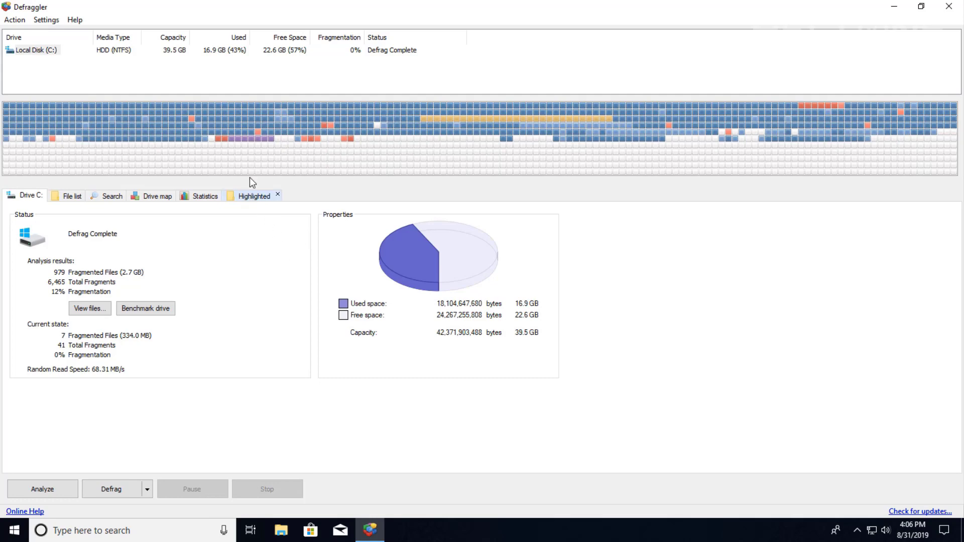
mouse_move(338, 121)
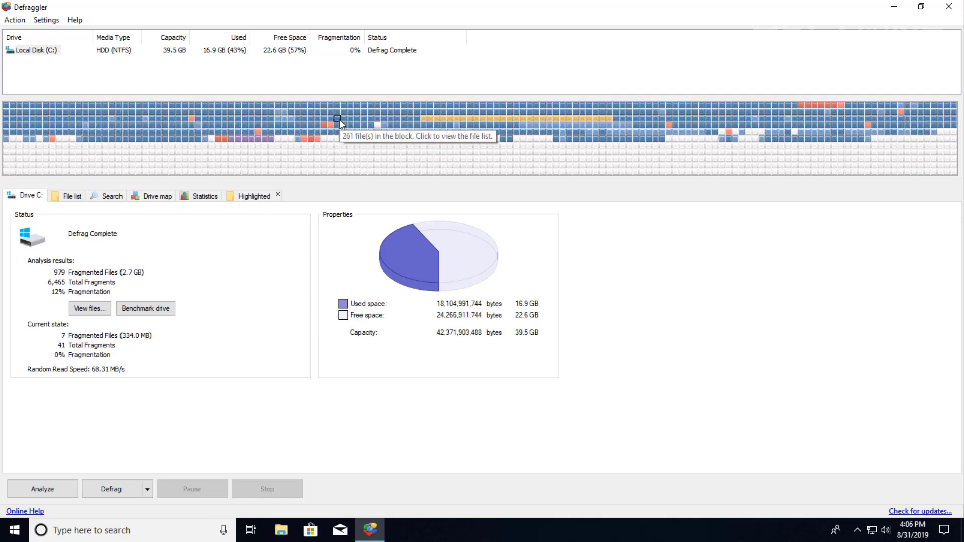
mouse_move(180, 109)
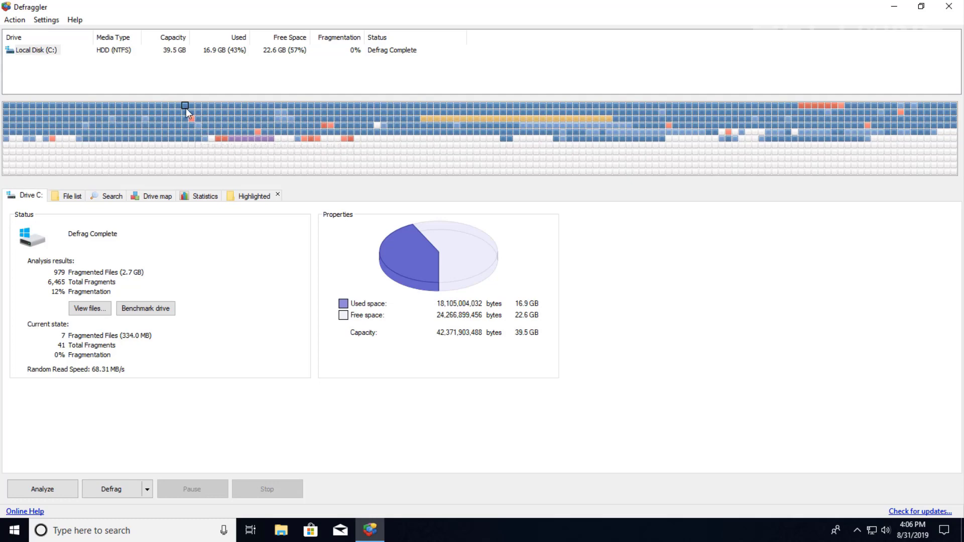
mouse_move(321, 112)
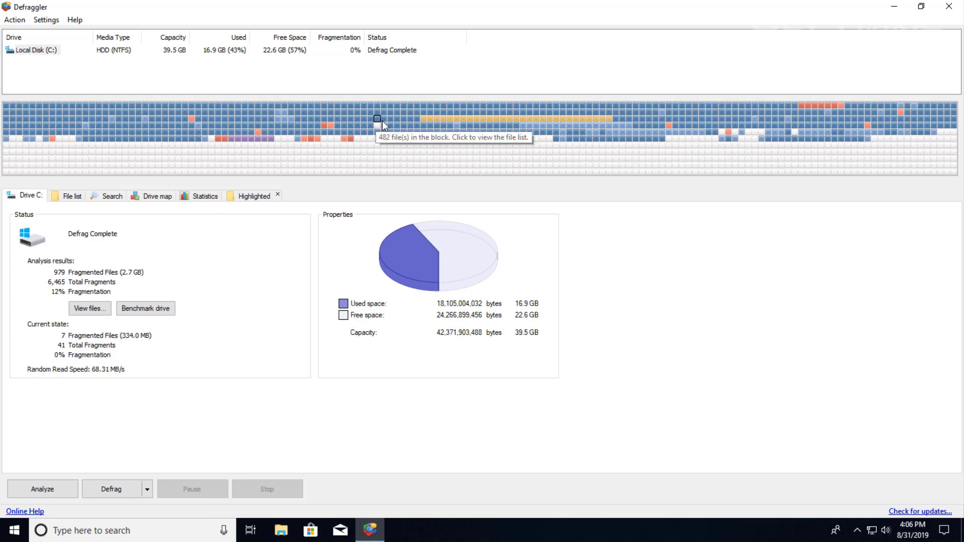
mouse_move(522, 124)
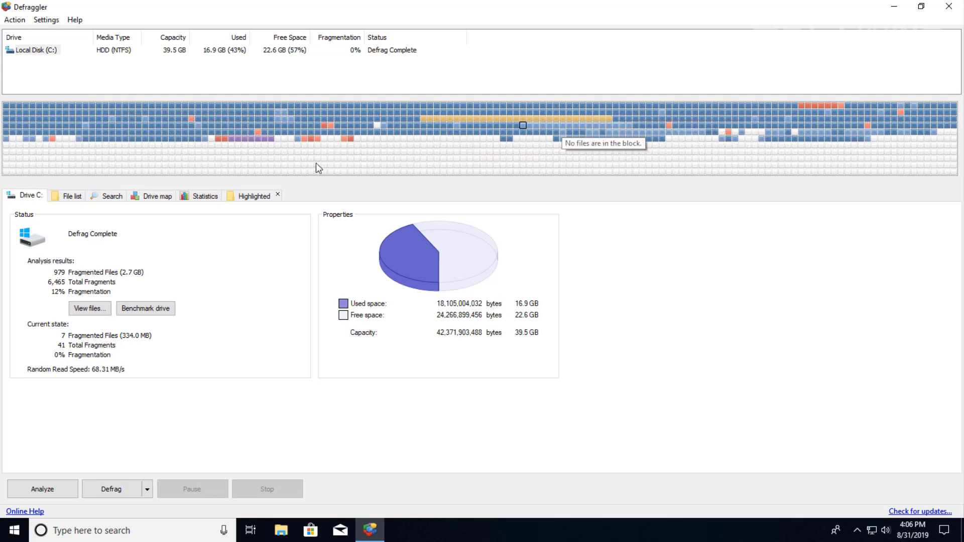
mouse_move(406, 169)
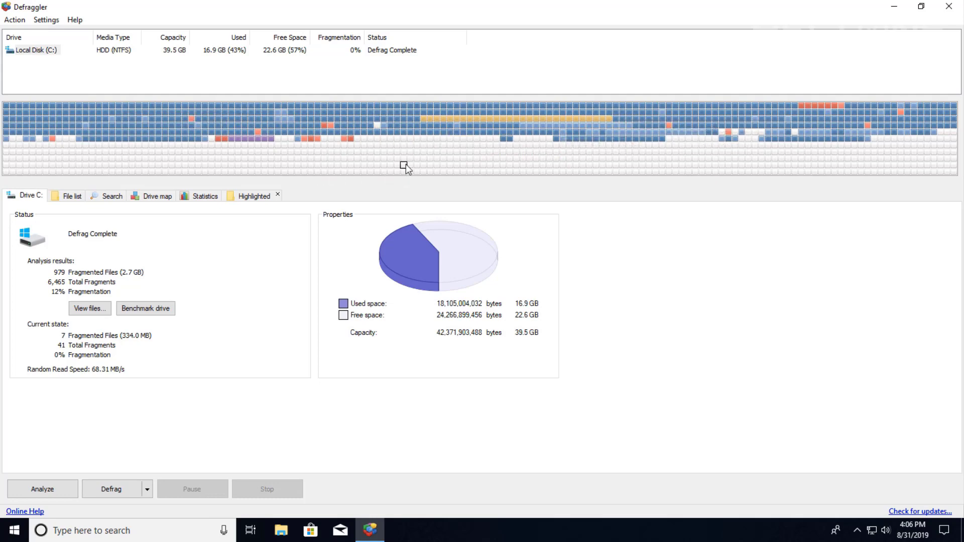
mouse_move(106, 119)
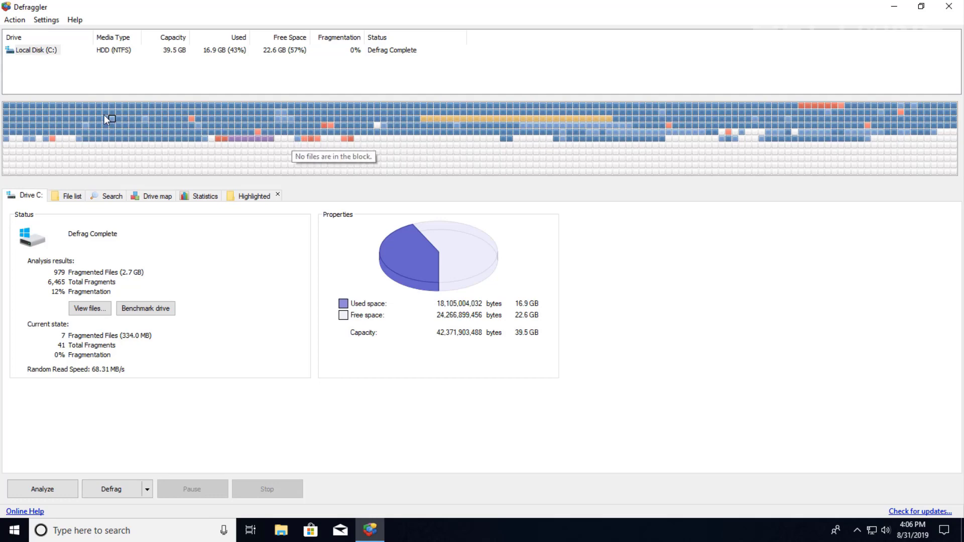
mouse_move(608, 125)
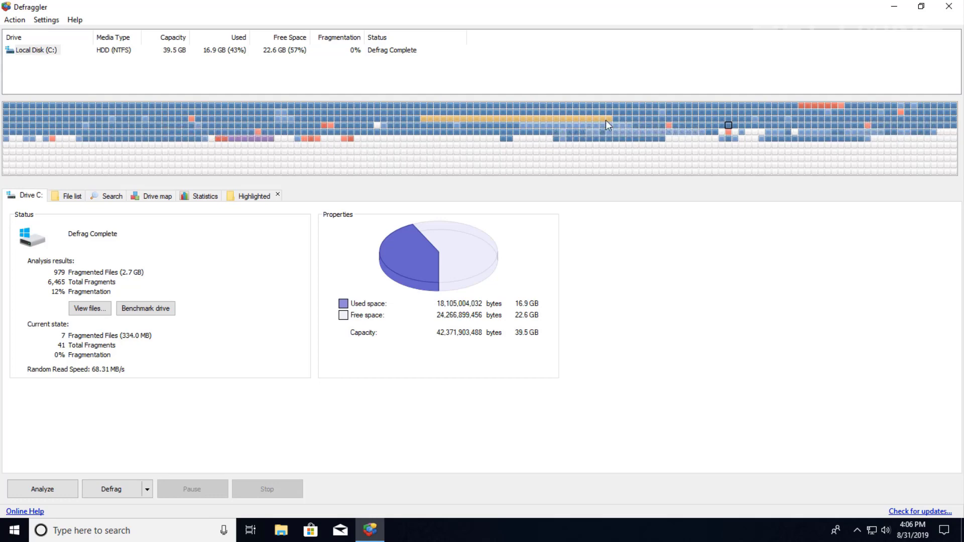
mouse_move(520, 175)
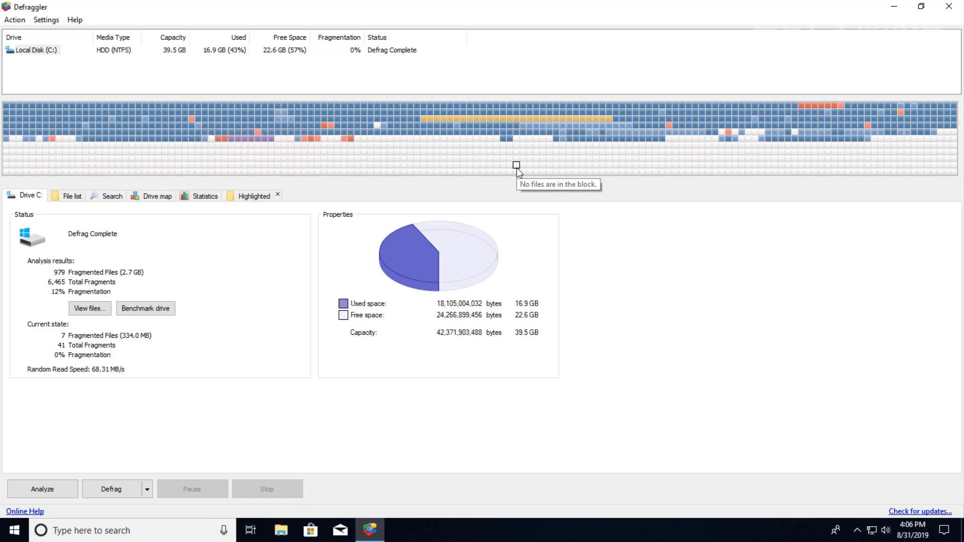
mouse_move(299, 235)
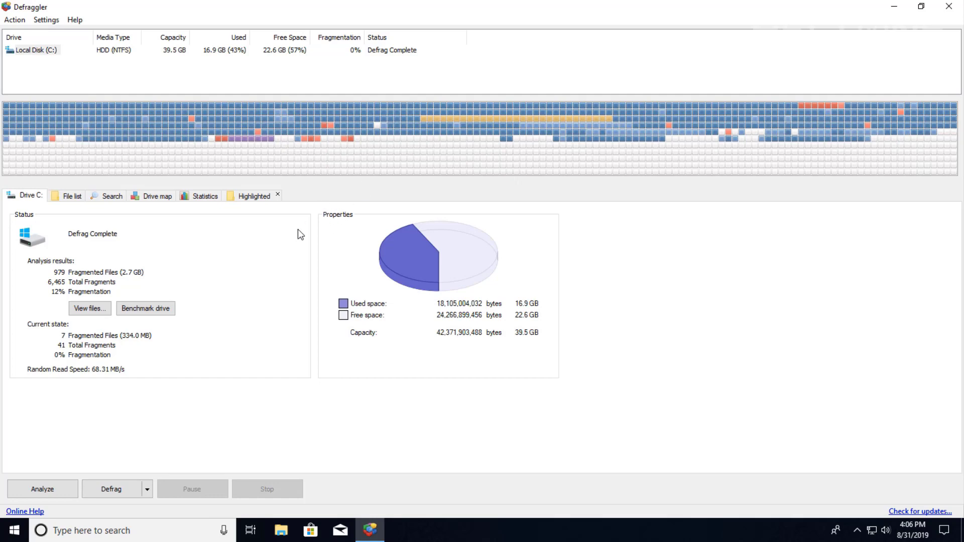
mouse_move(243, 271)
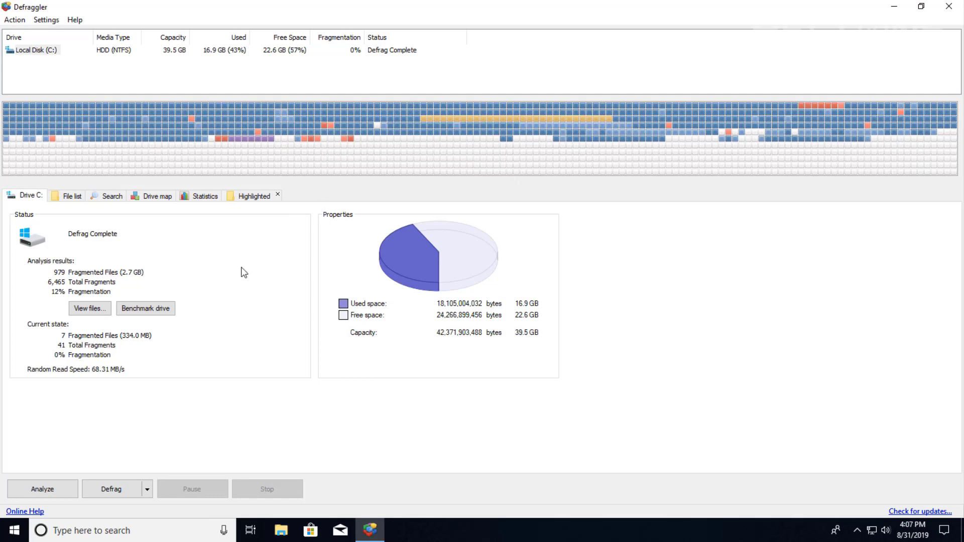
mouse_move(157, 396)
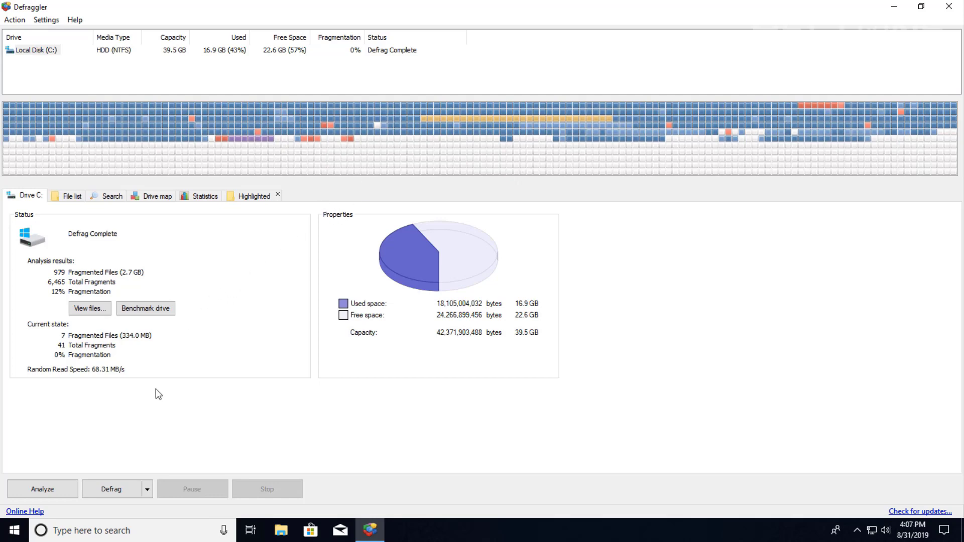
mouse_move(331, 205)
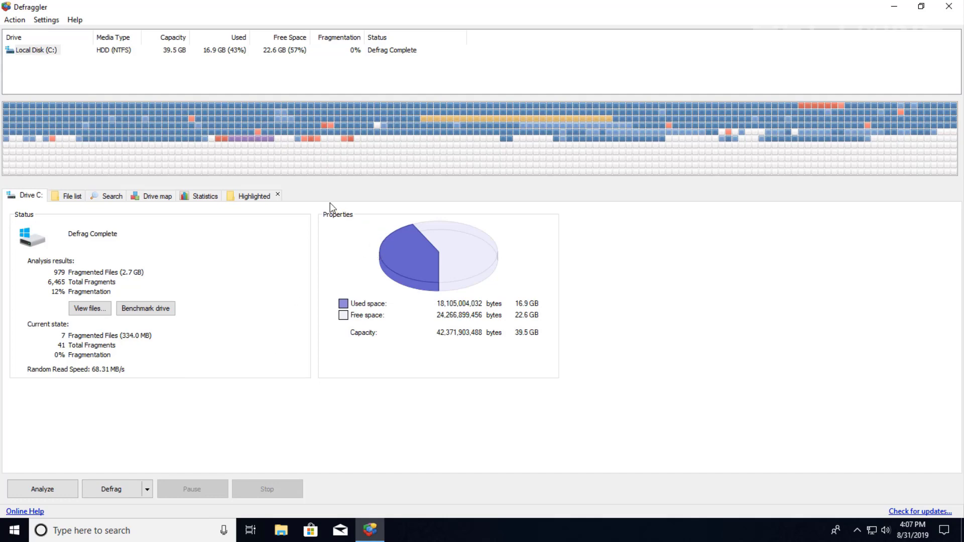
mouse_move(123, 470)
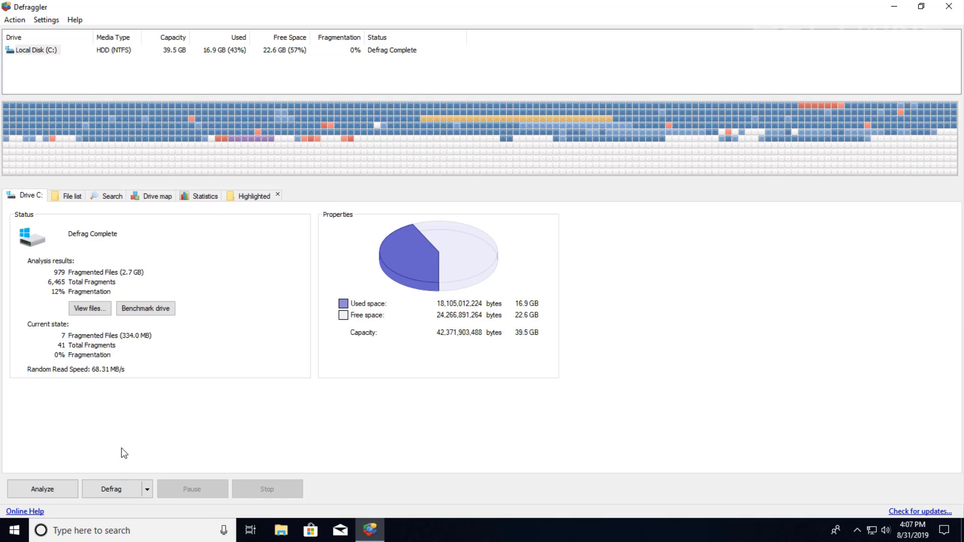
mouse_move(311, 442)
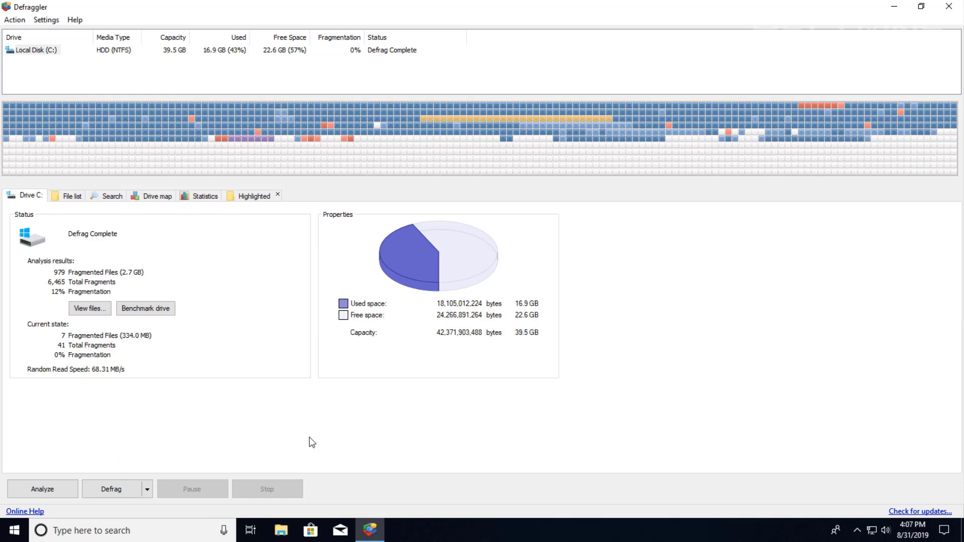
mouse_move(614, 225)
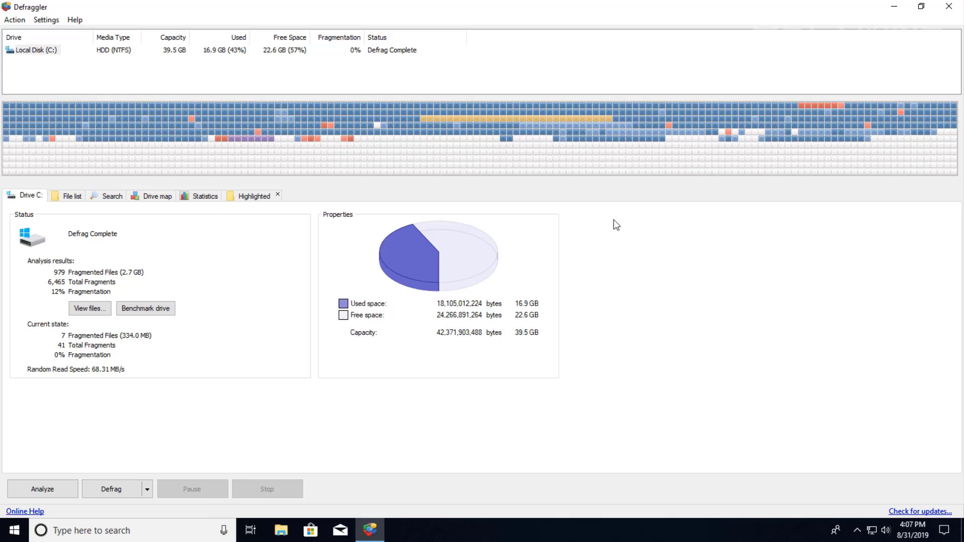
mouse_move(948, 6)
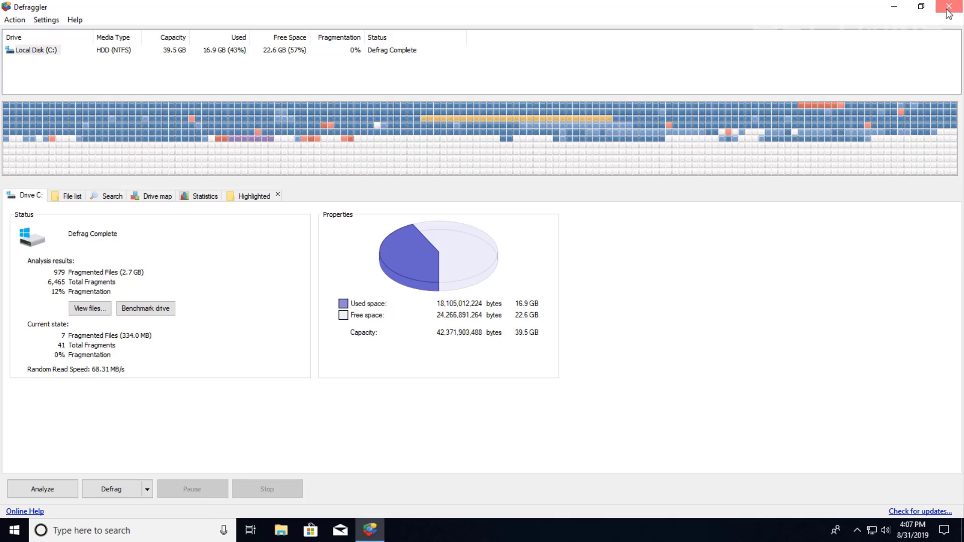
- Close Defraggler, leaving the Windows desktop with drive C: defragmented
click(949, 7)
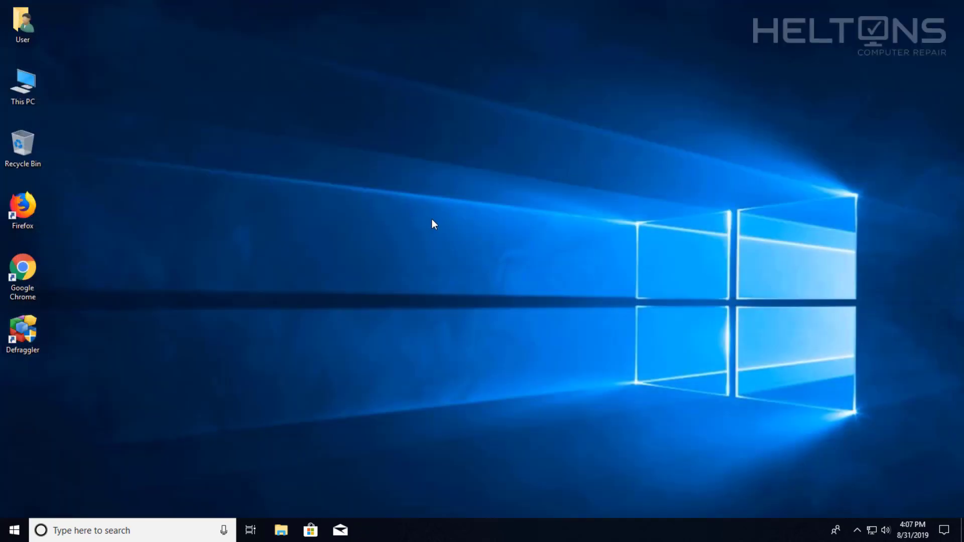